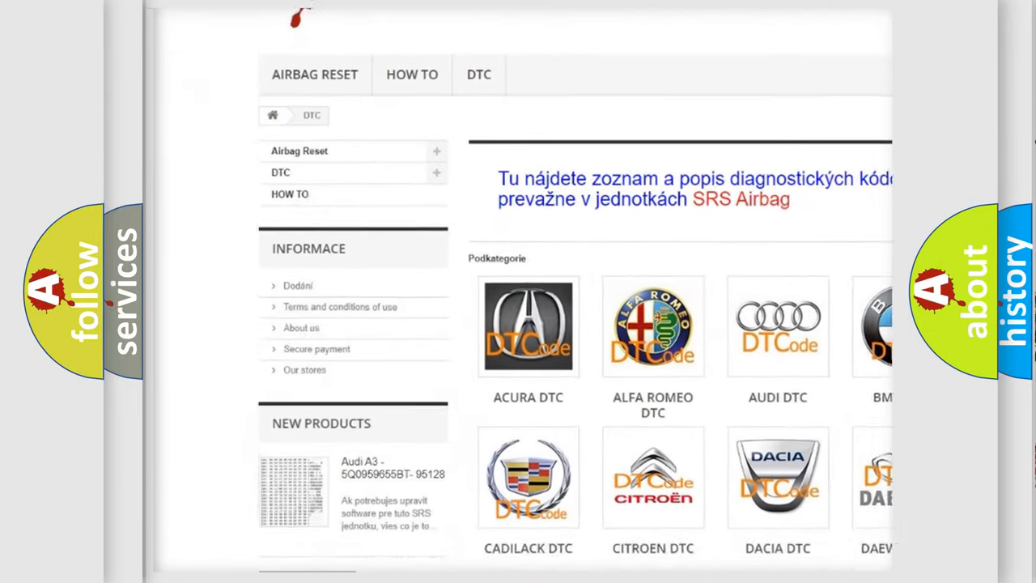
{"action": "scroll", "scroll_direction": "down", "scroll_amount": 3}
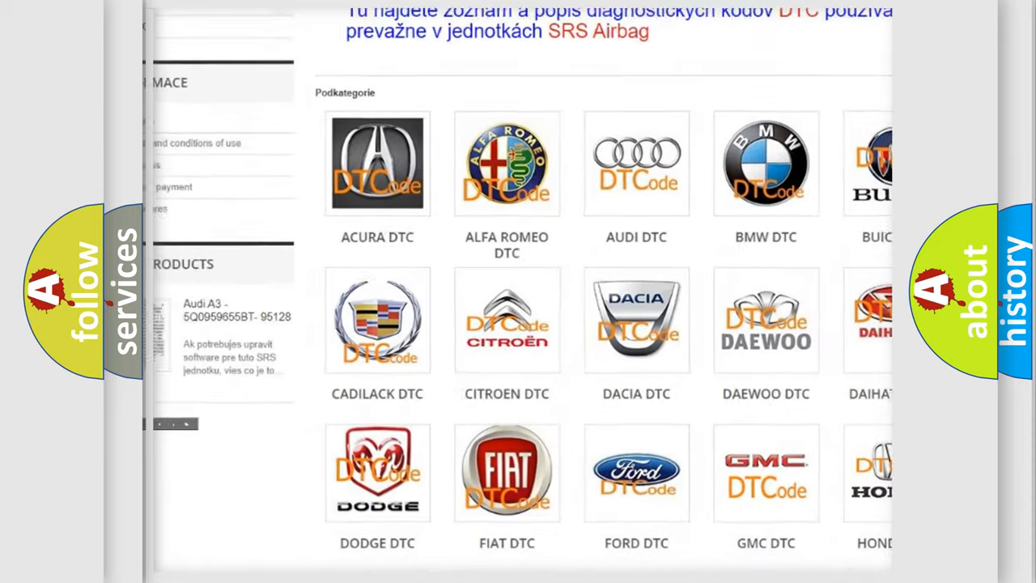
{"action": "scroll", "scroll_direction": "down", "scroll_amount": 3}
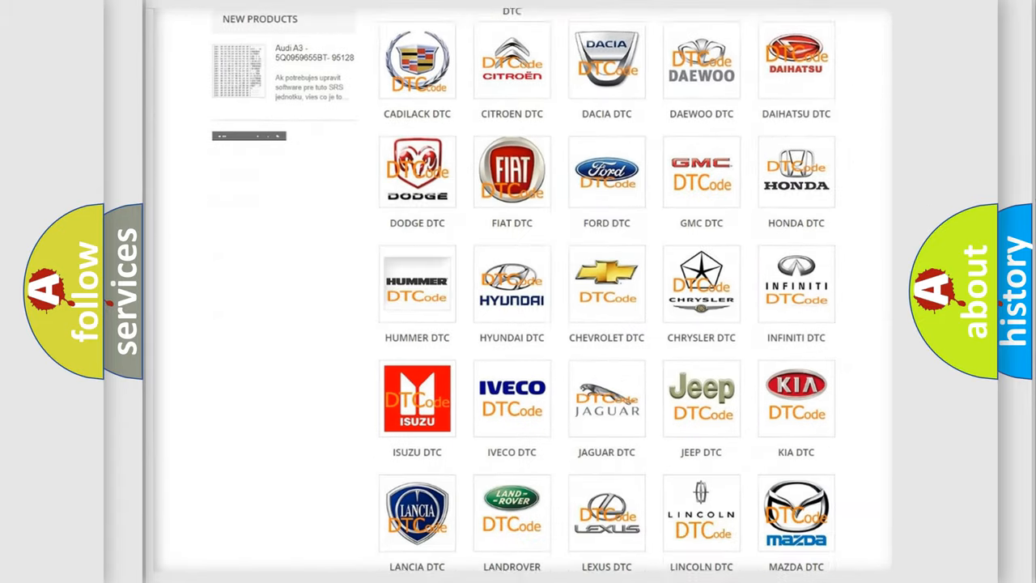
{"action": "scroll", "scroll_direction": "down", "scroll_amount": 3}
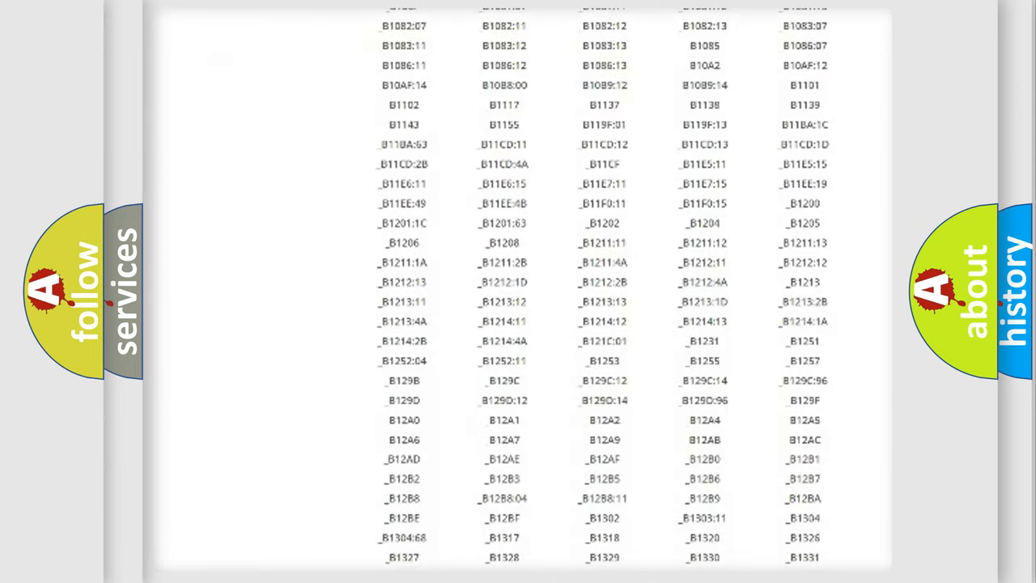
{"action": "scroll", "scroll_direction": "down", "scroll_amount": 3}
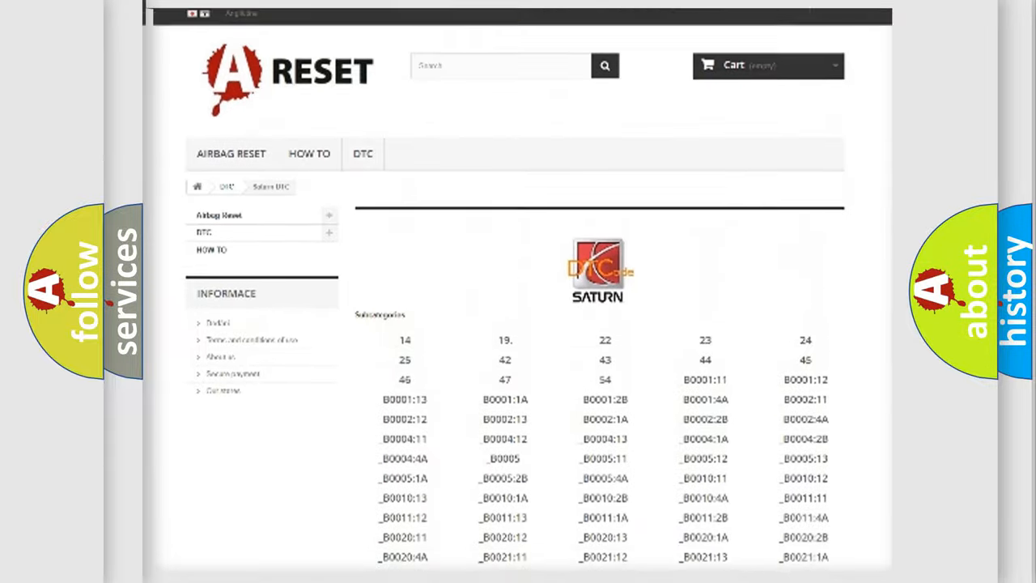
{"action": "scroll", "scroll_direction": "up", "scroll_amount": 3}
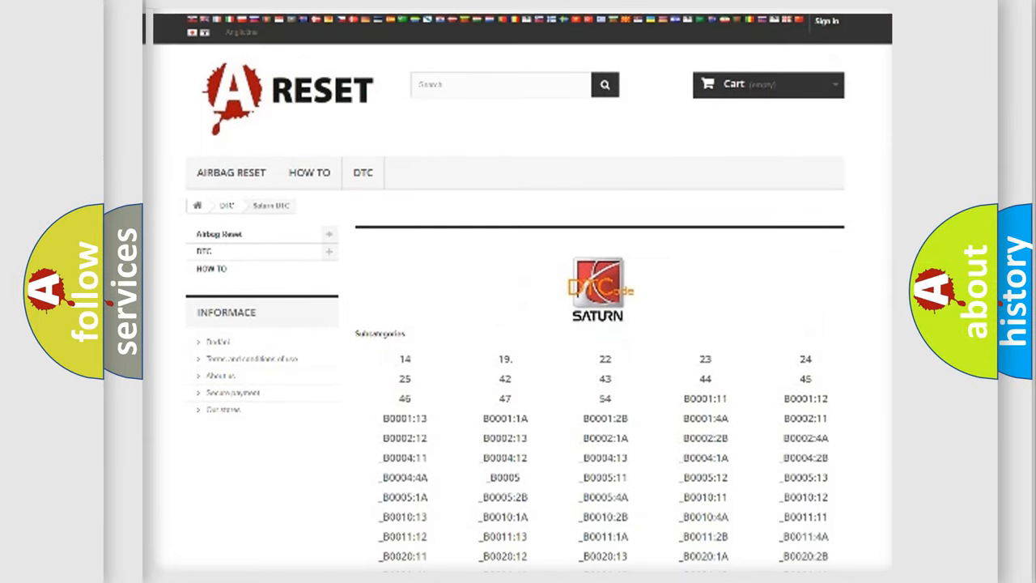